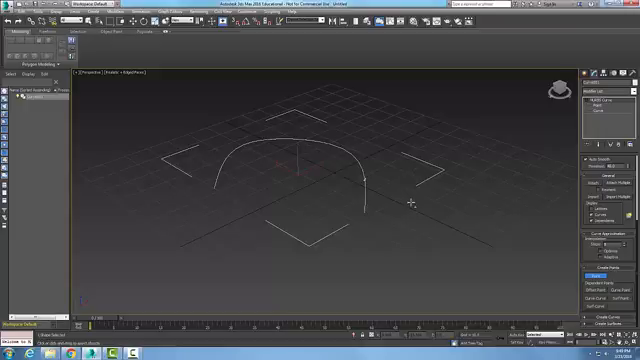
Step: Place a Point helper at the centre of the arc and line splines in Perspective
click(288, 176)
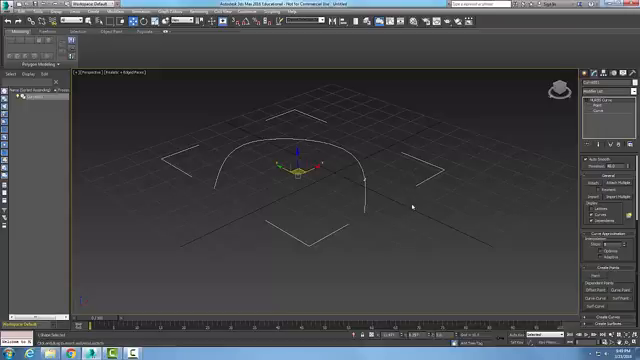
mouse_move(410, 204)
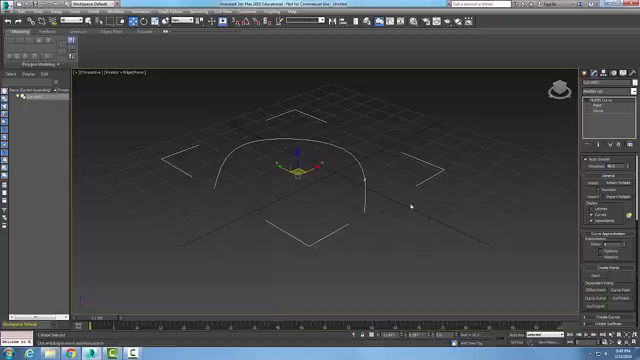